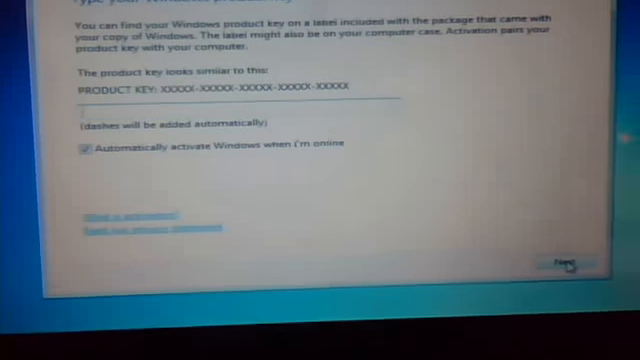
Step: Continue Windows 7 Setup past the product key page with the key left blank
{"action": "left_click", "coordinate": [565, 265]}
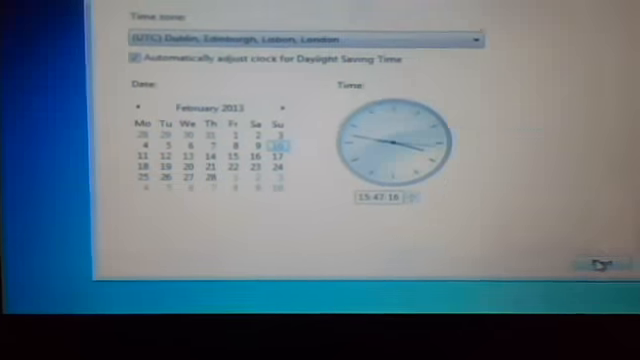
{"action": "left_click", "coordinate": [592, 264]}
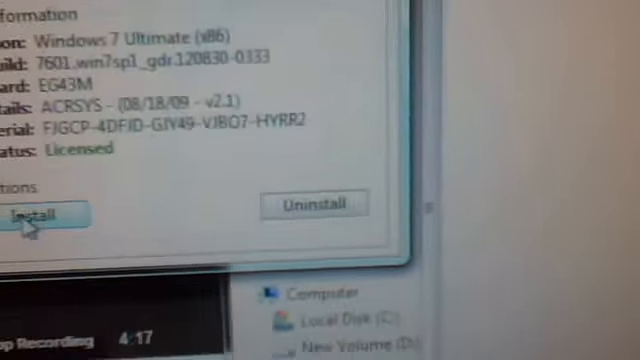
{"action": "left_click", "coordinate": [40, 215]}
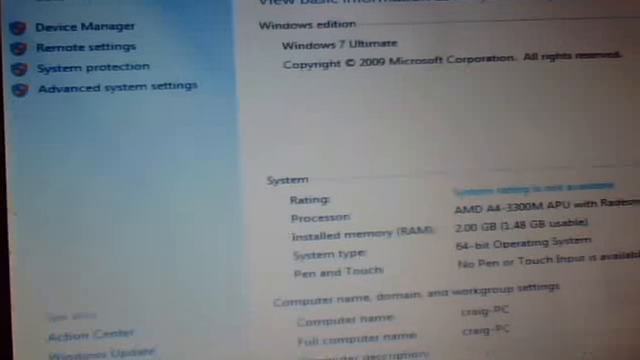
{"action": "scroll", "scroll_direction": "down", "scroll_amount": 3}
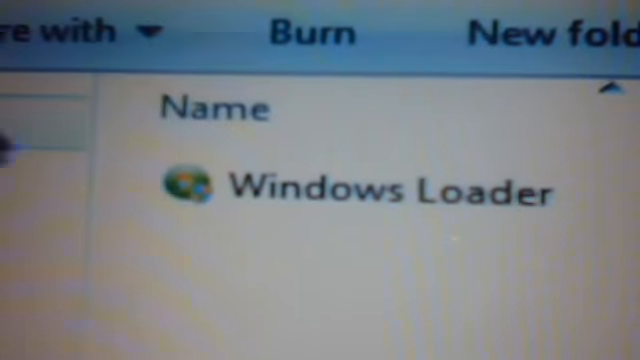
Step: Launch Windows Loader from Explorer and allow it to make changes at the UAC prompt
{"action": "double_click", "coordinate": [200, 185]}
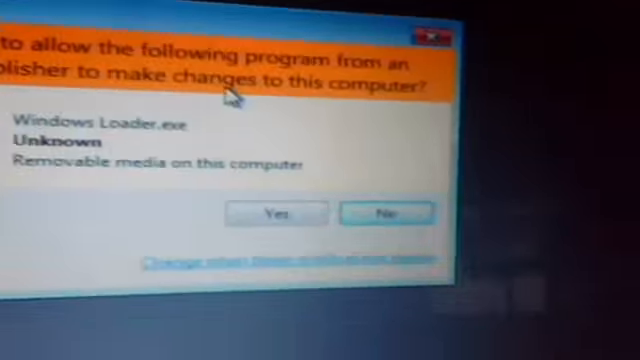
{"action": "left_click", "coordinate": [274, 213]}
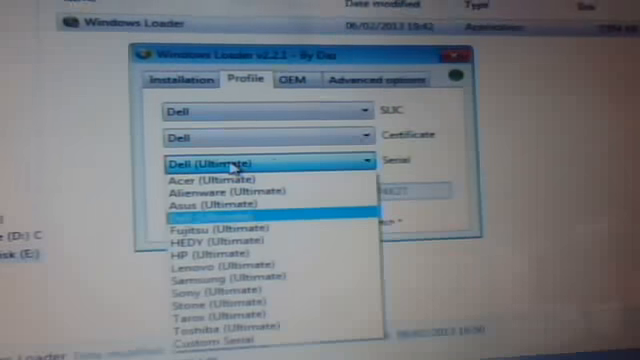
Step: Choose Dell as the OEM profile with the Dell (Ultimate) certificate and serial
{"action": "left_click", "coordinate": [230, 210]}
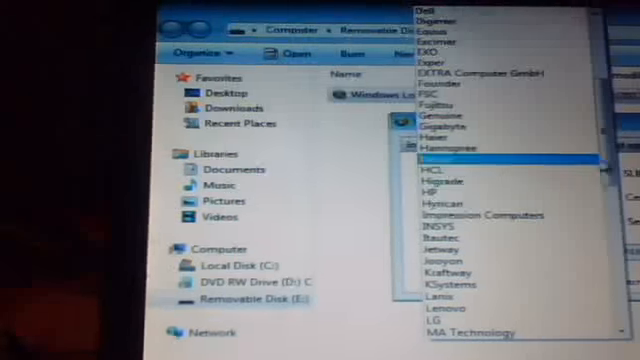
{"action": "scroll", "scroll_direction": "down", "scroll_amount": 3}
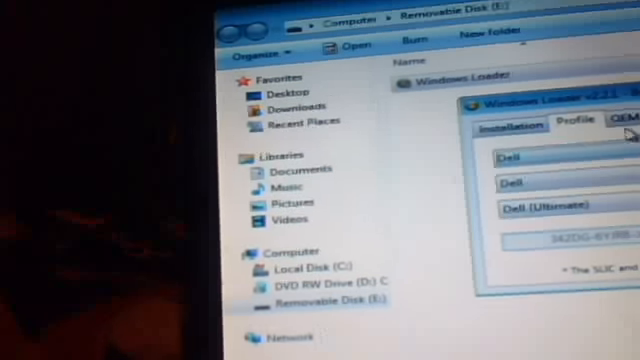
Step: Install the loader, certificate and serial from the Installation page with the Dell profile
{"action": "left_click", "coordinate": [530, 115]}
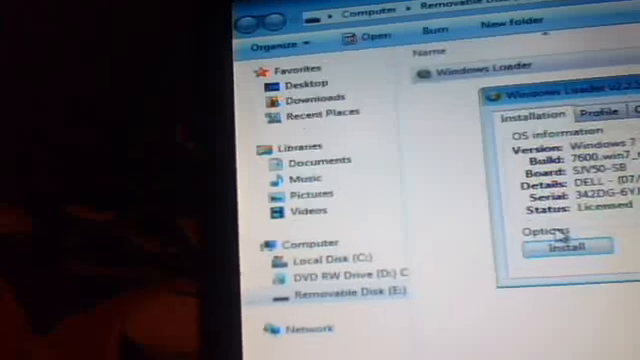
{"action": "left_click", "coordinate": [560, 246]}
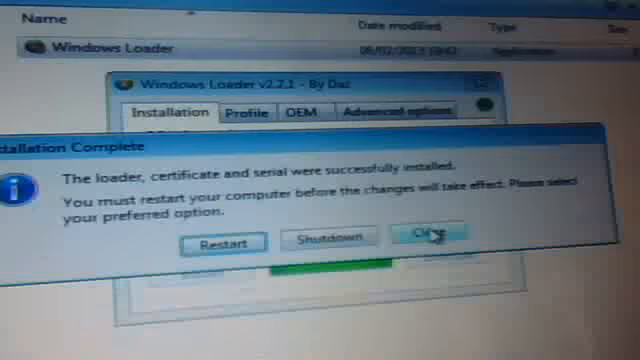
Step: Dismiss the Installation Complete notice and, after restart, review the System page showing Windows 7 Ultimate details
{"action": "left_click", "coordinate": [429, 241]}
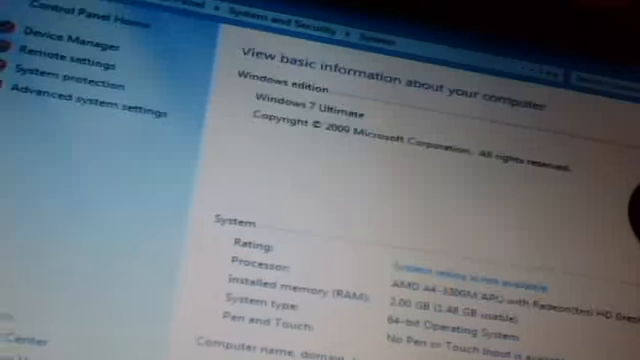
{"action": "scroll", "scroll_direction": "down", "scroll_amount": 3}
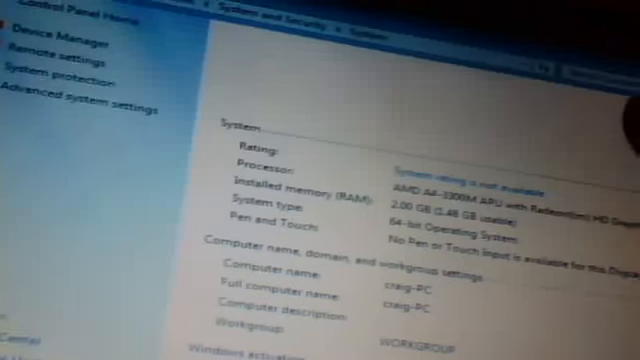